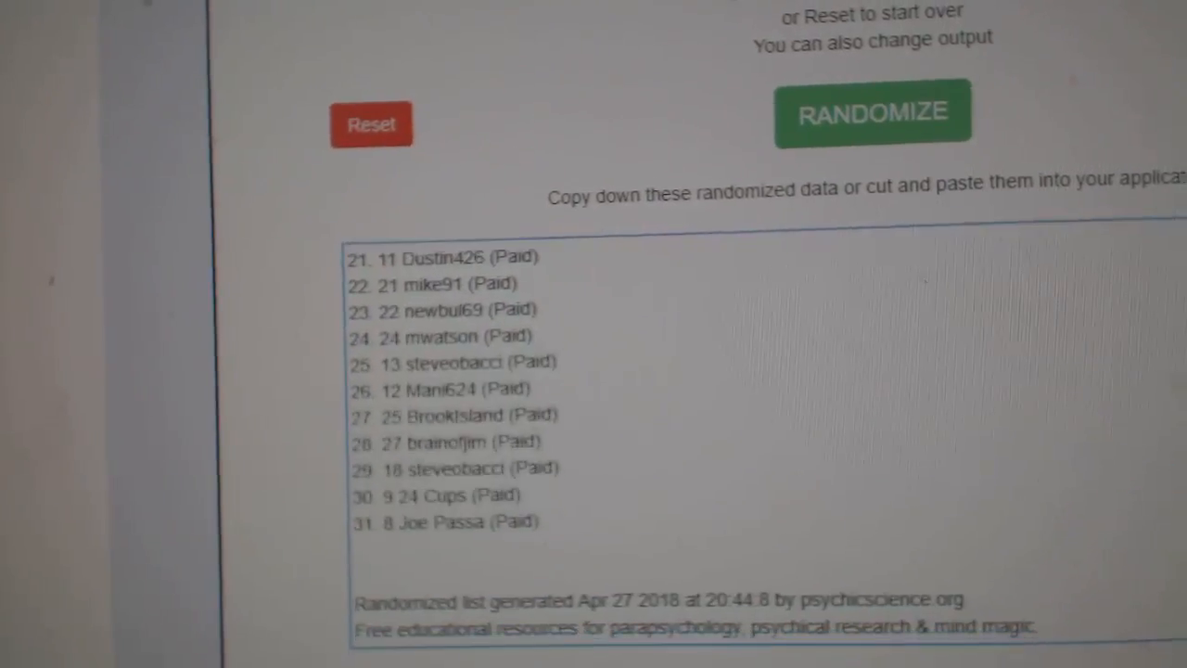
# Randomize the 31 participant names twice to get a well-shuffled order.
pyautogui.click(843, 111)
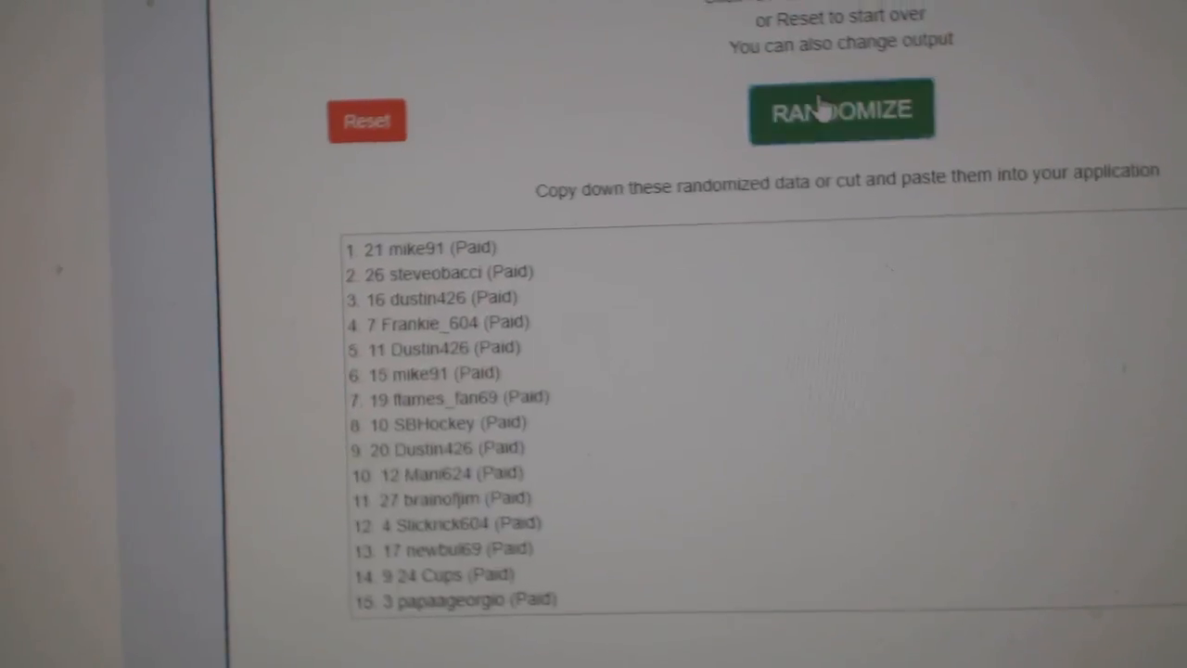
pyautogui.click(842, 109)
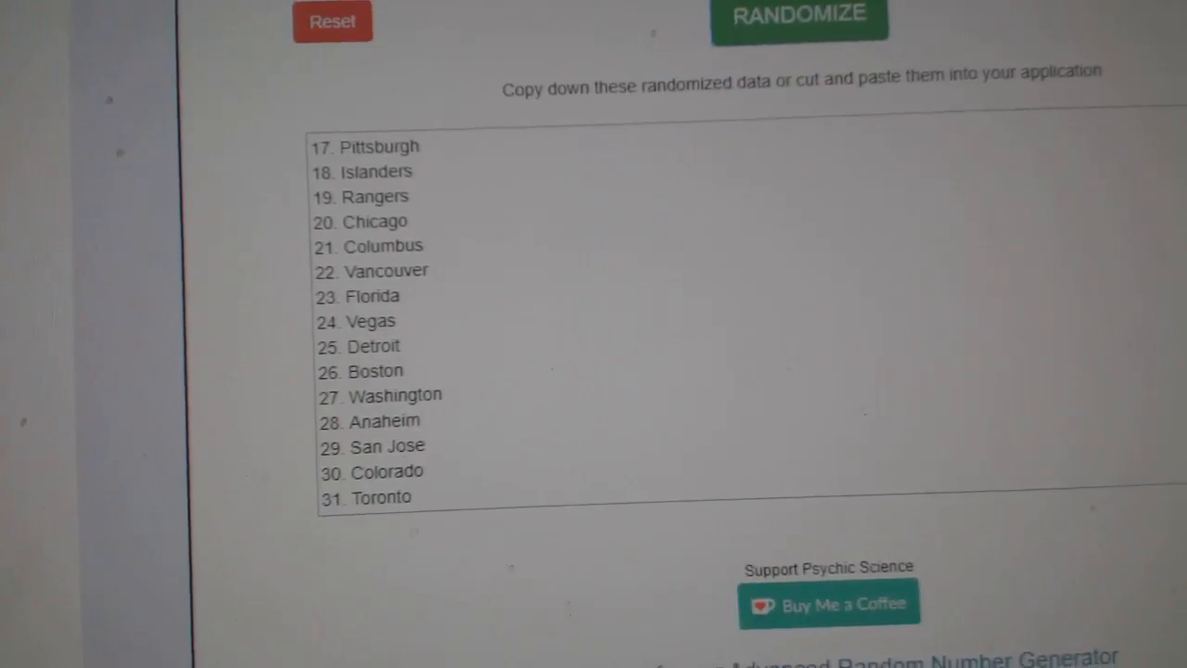
# Randomize the 31 hockey teams twice, ending with Toronto last.
pyautogui.click(800, 114)
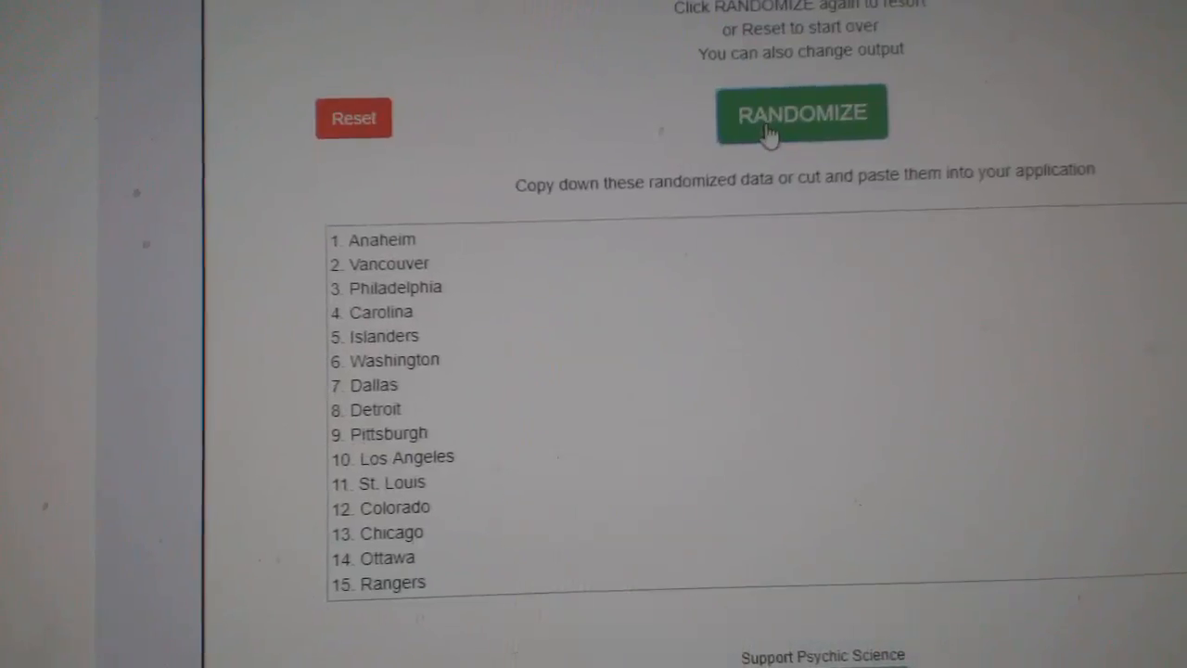
pyautogui.click(801, 113)
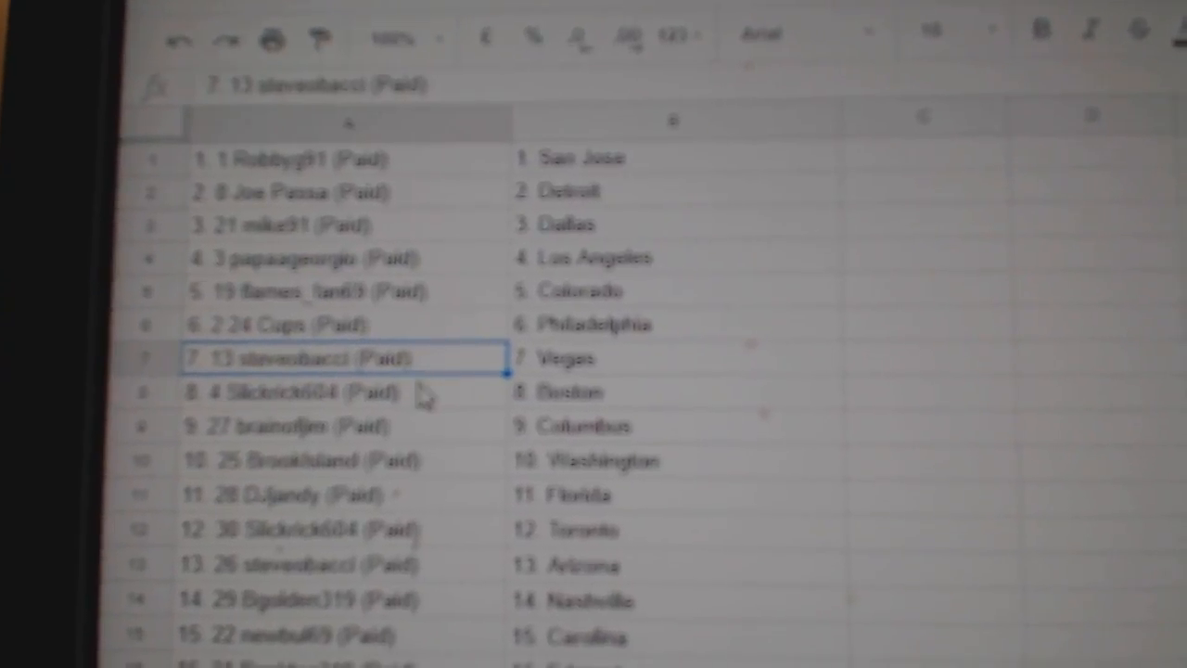
pyautogui.scroll(-3)
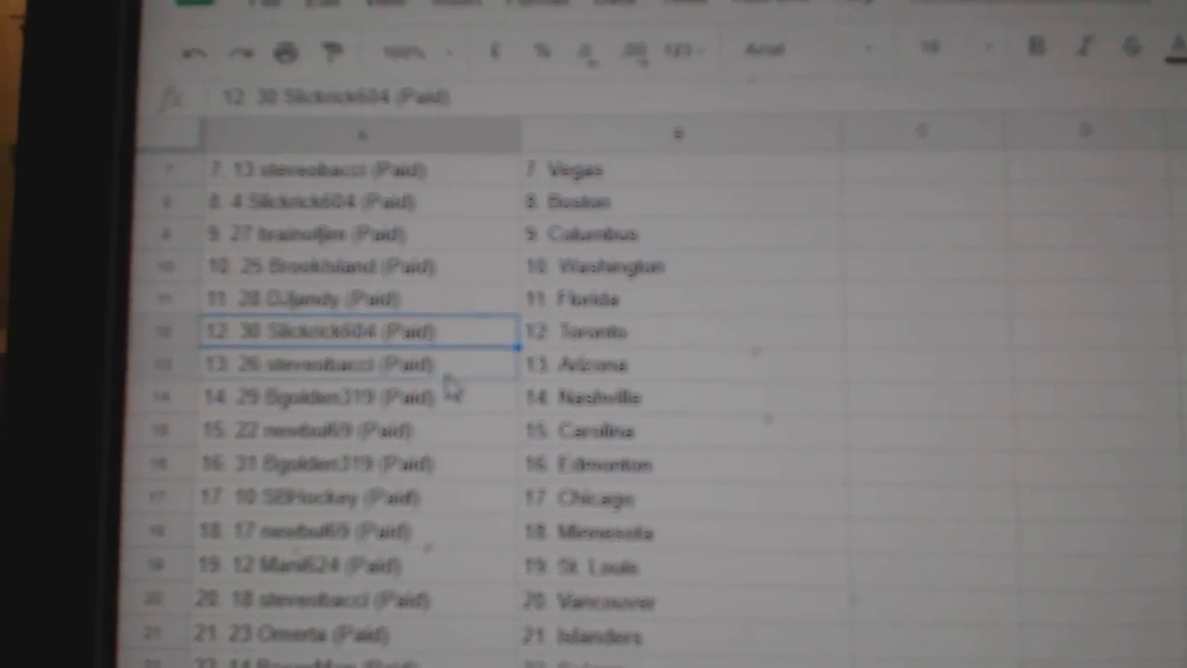
pyautogui.click(360, 410)
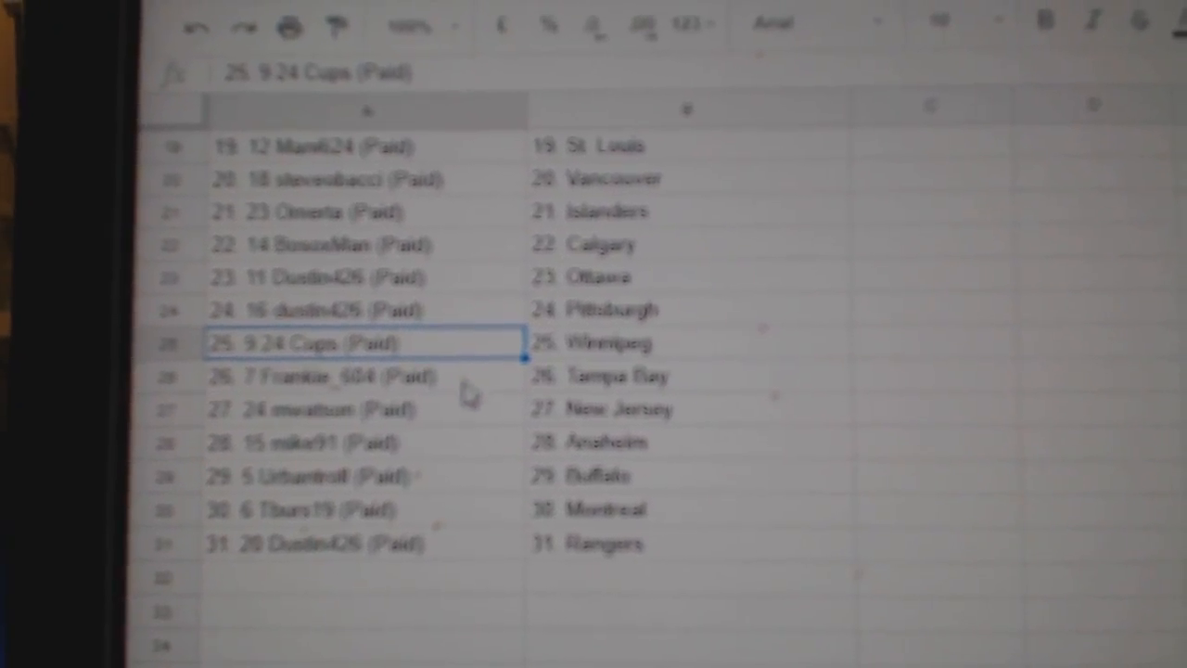
pyautogui.click(361, 410)
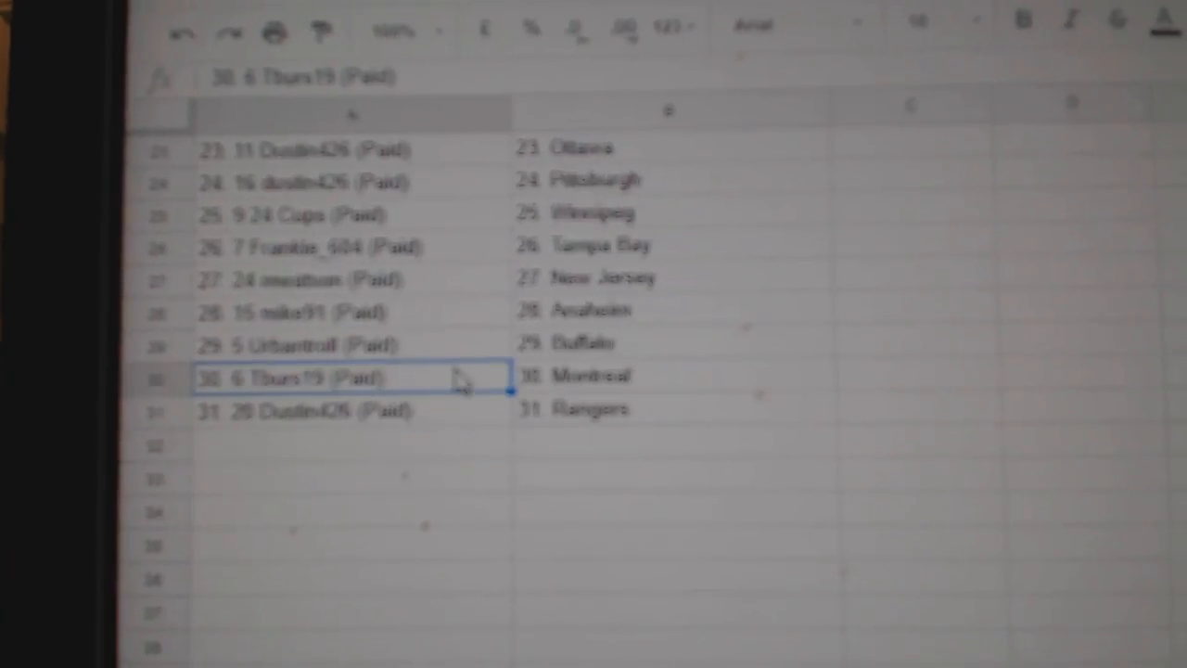
pyautogui.click(330, 432)
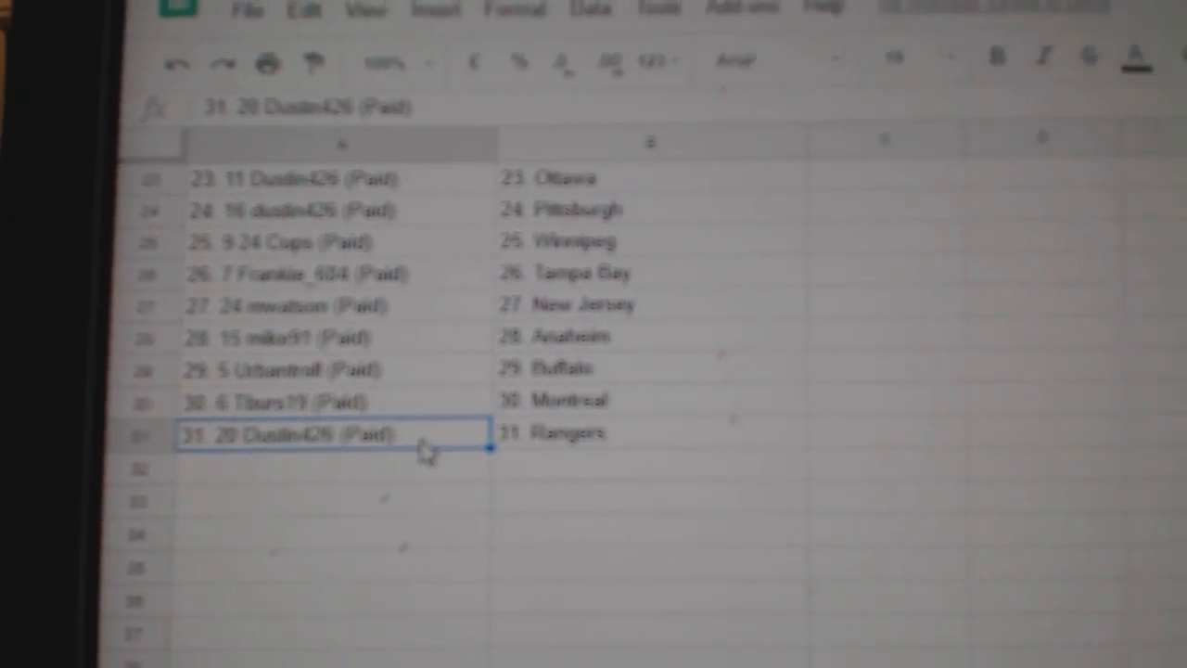